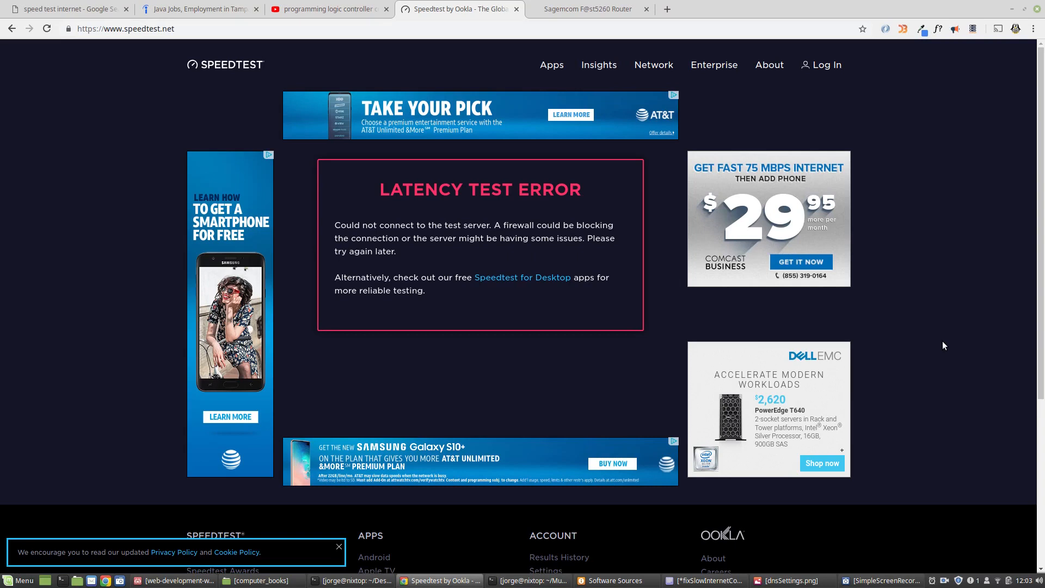
pyautogui.moveTo(899, 465)
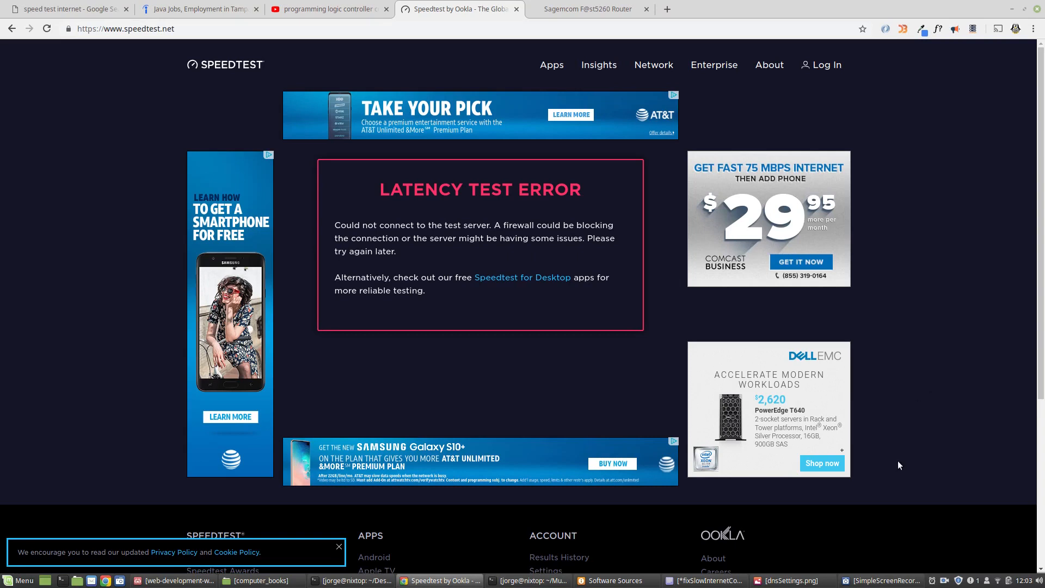
pyautogui.moveTo(666, 10)
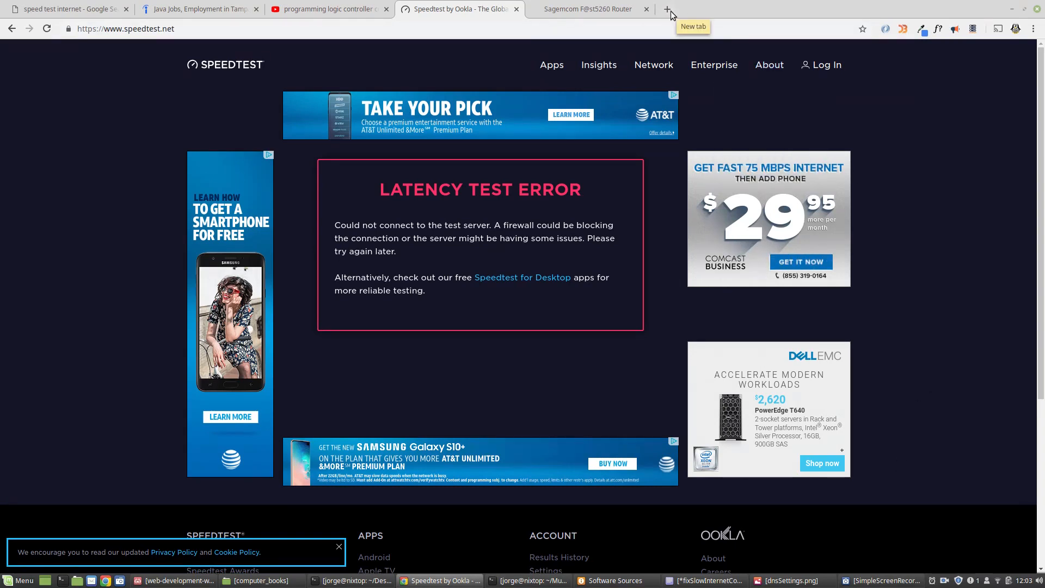
# Step: Open a new browser tab, which loads the Yahoo home page
pyautogui.click(669, 10)
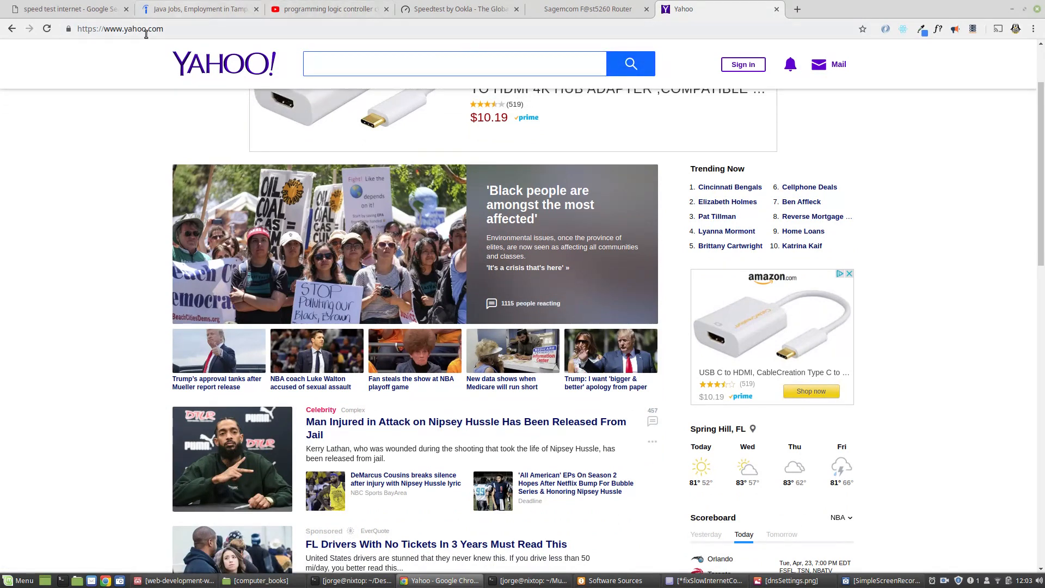
# Step: Select the address bar to enter msn.com in place of the Yahoo address
pyautogui.click(120, 28)
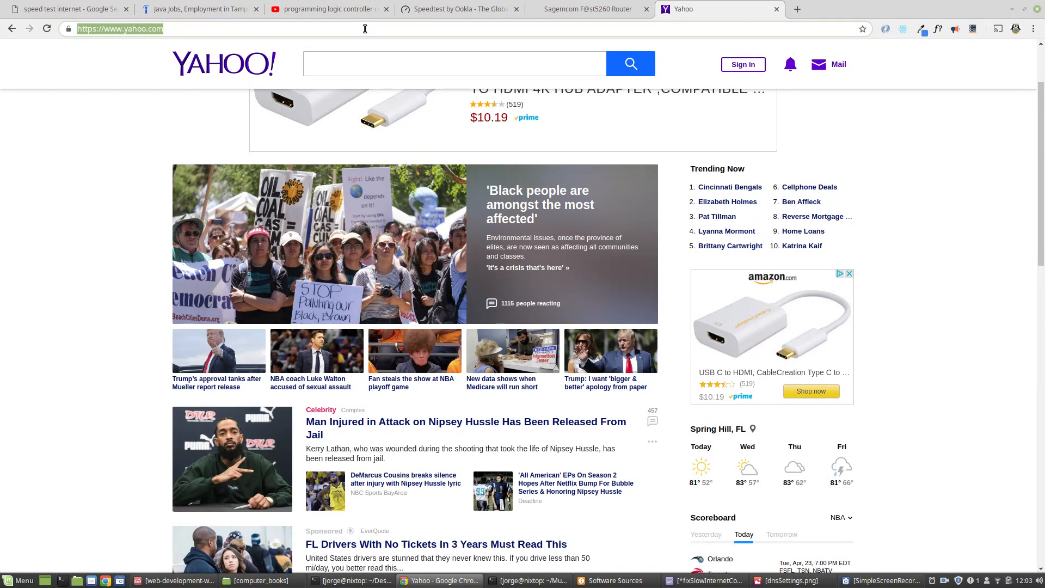
pyautogui.moveTo(524, 168)
pyautogui.write('msn')
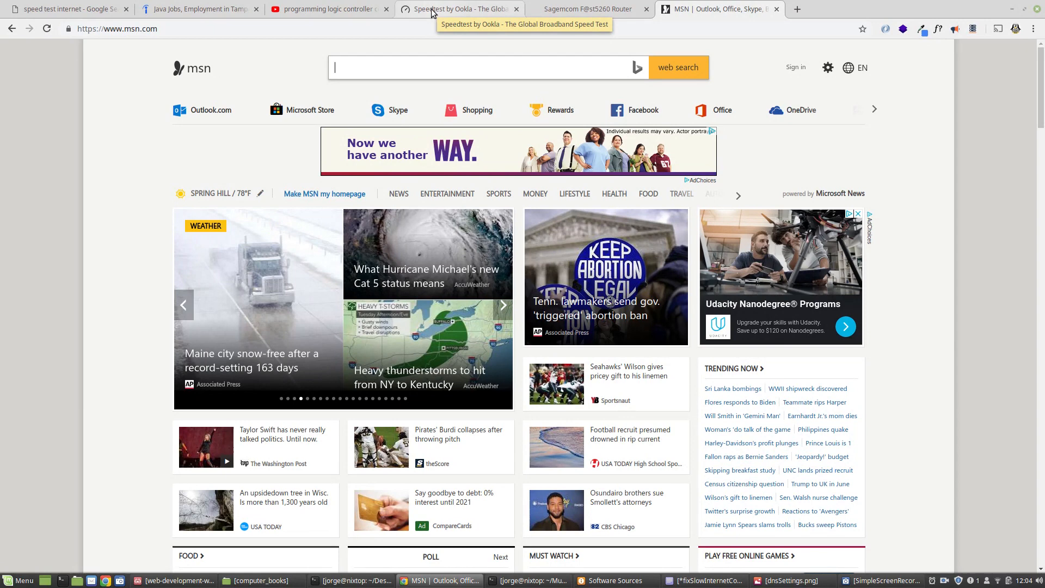
# Step: Return to the Speedtest tab and reload it so the test is ready to start again
pyautogui.click(456, 9)
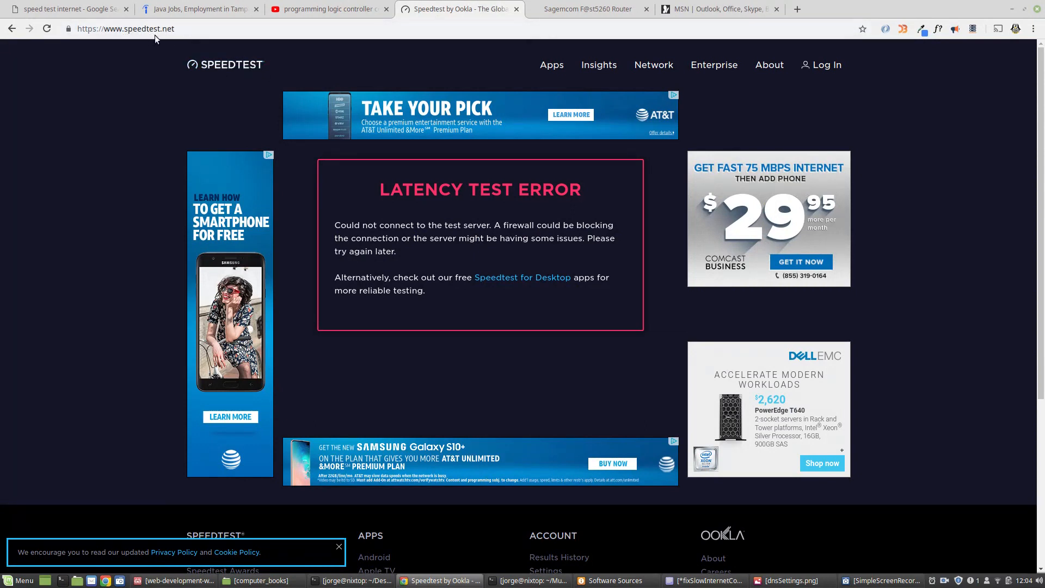
pyautogui.click(47, 28)
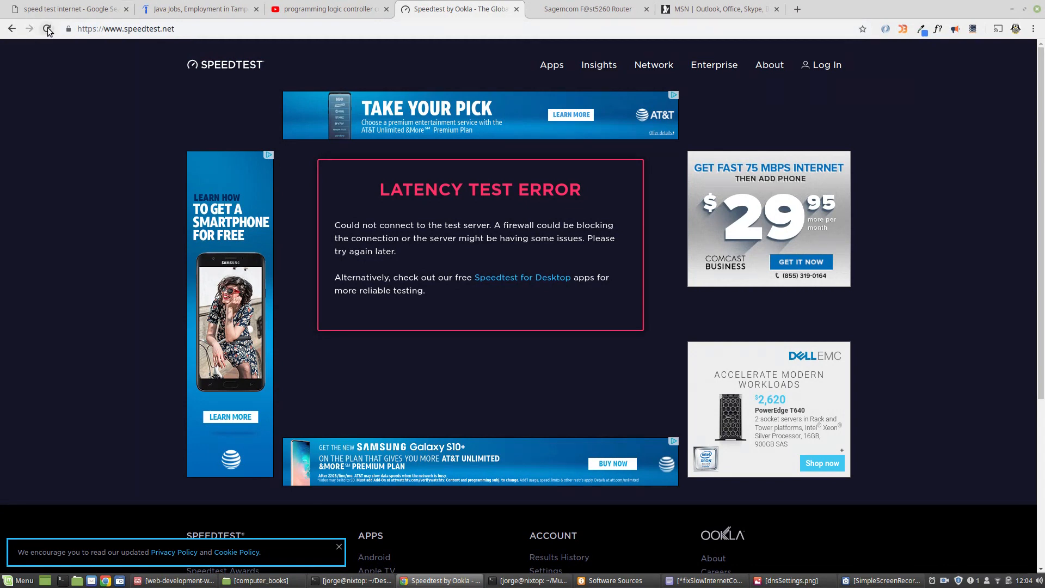
pyautogui.click(47, 29)
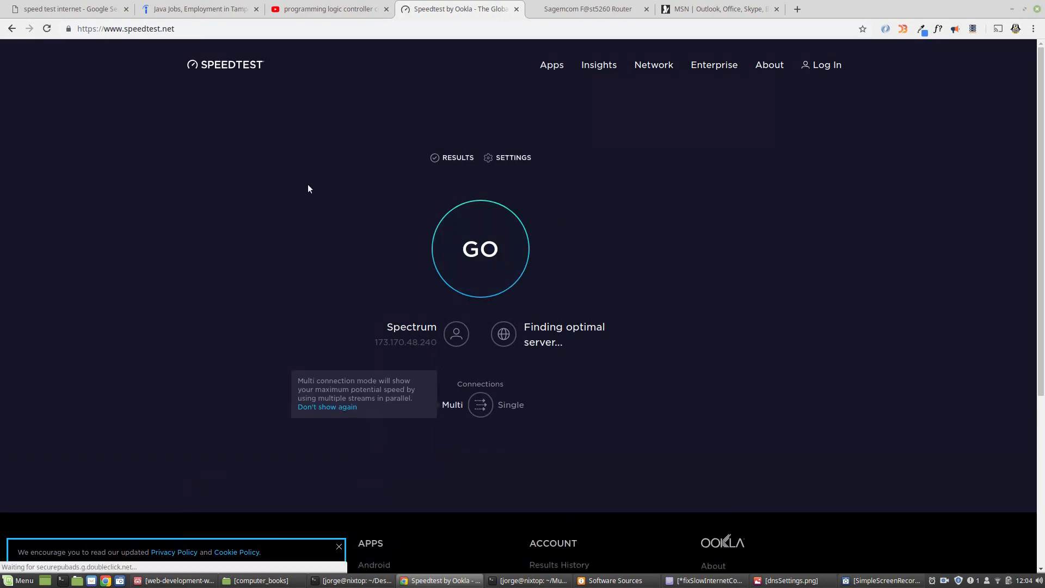
# Step: Start the speed test with GO, measuring 48 ms ping and 2.34 Mbps download
pyautogui.click(480, 248)
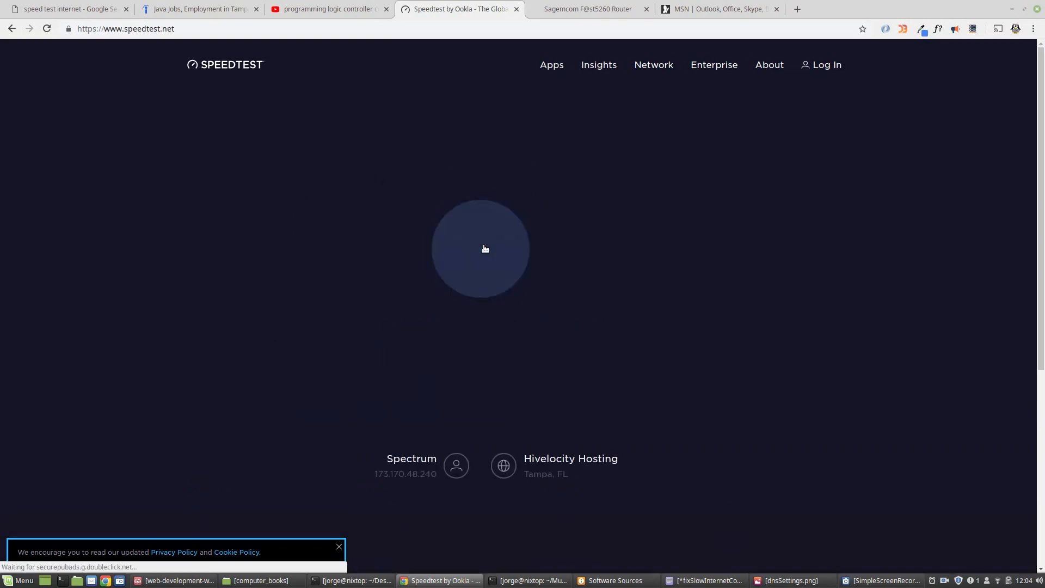
pyautogui.click(480, 248)
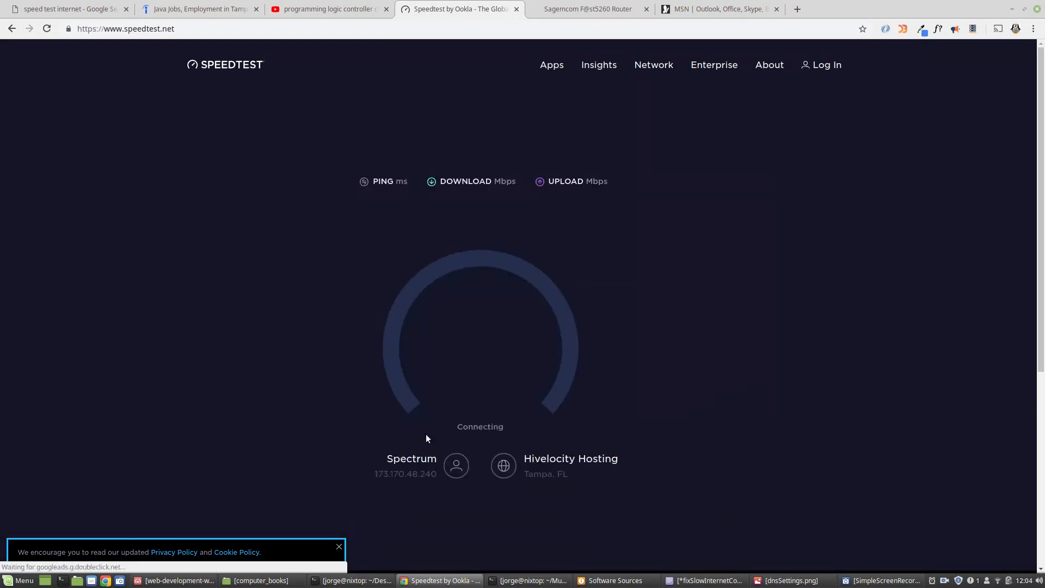
pyautogui.moveTo(392, 367)
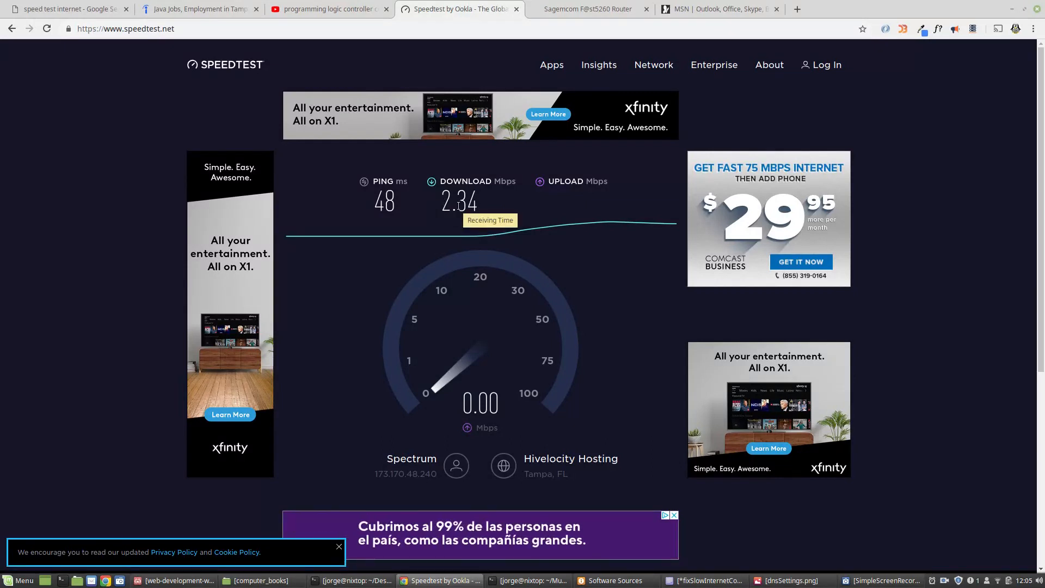
pyautogui.moveTo(426, 206)
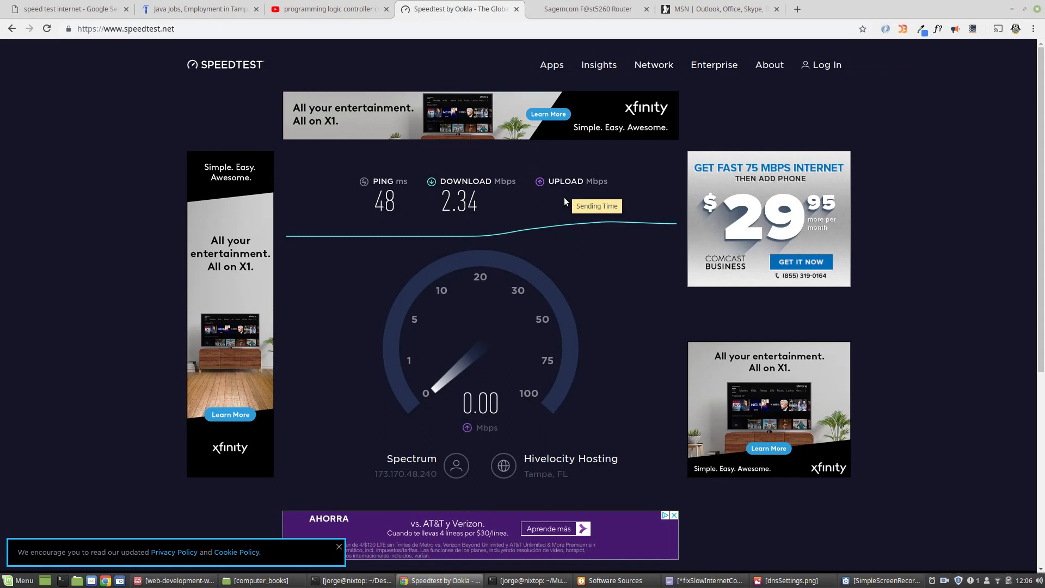
pyautogui.moveTo(668, 305)
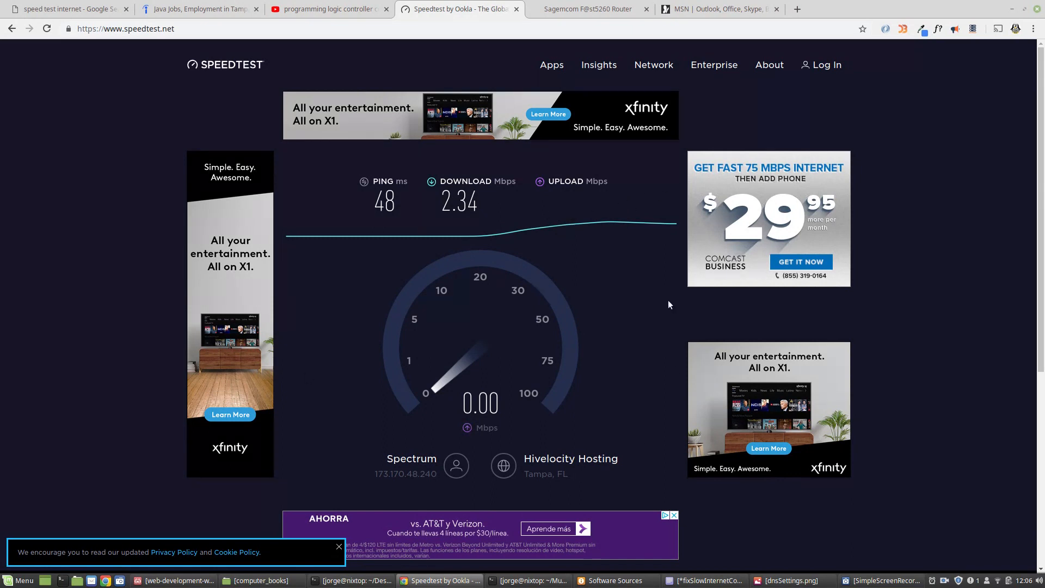
pyautogui.moveTo(548, 288)
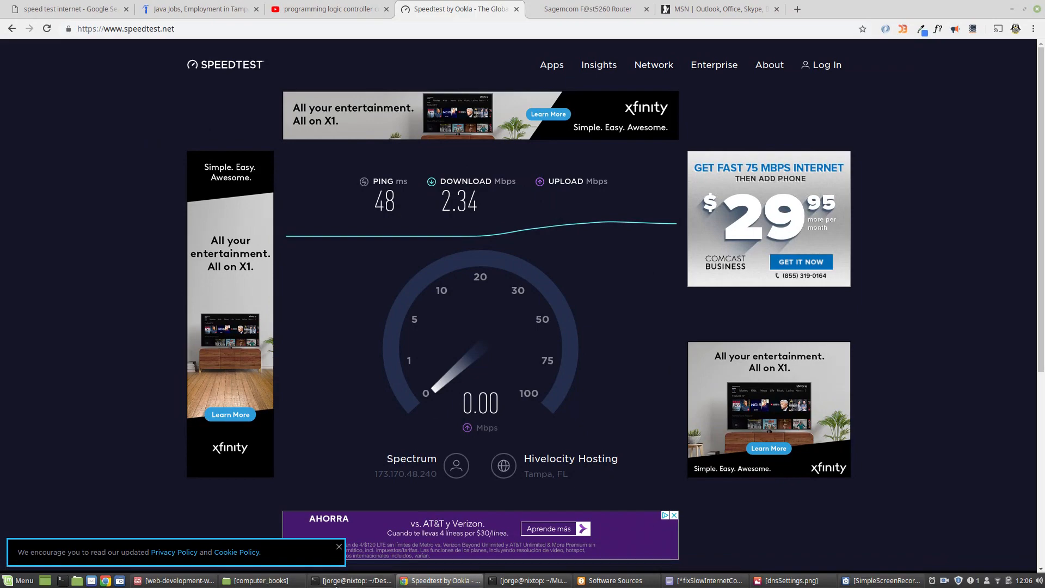
# Step: Clear the terminal, ping google.com, then stop it: 21 packets, 4% loss, 37.693 ms average
pyautogui.click(352, 580)
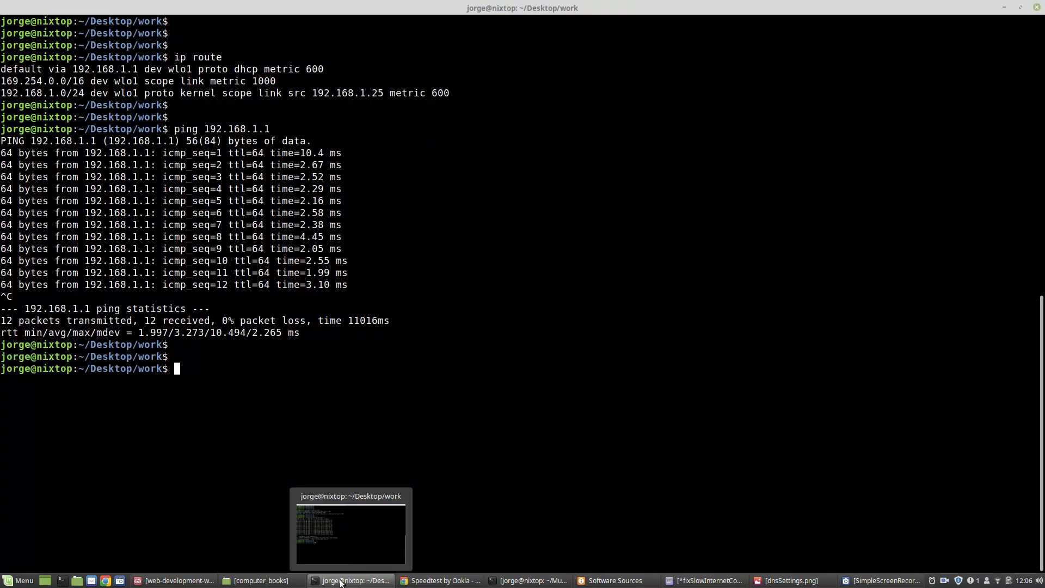
pyautogui.write('clear')
pyautogui.write('p')
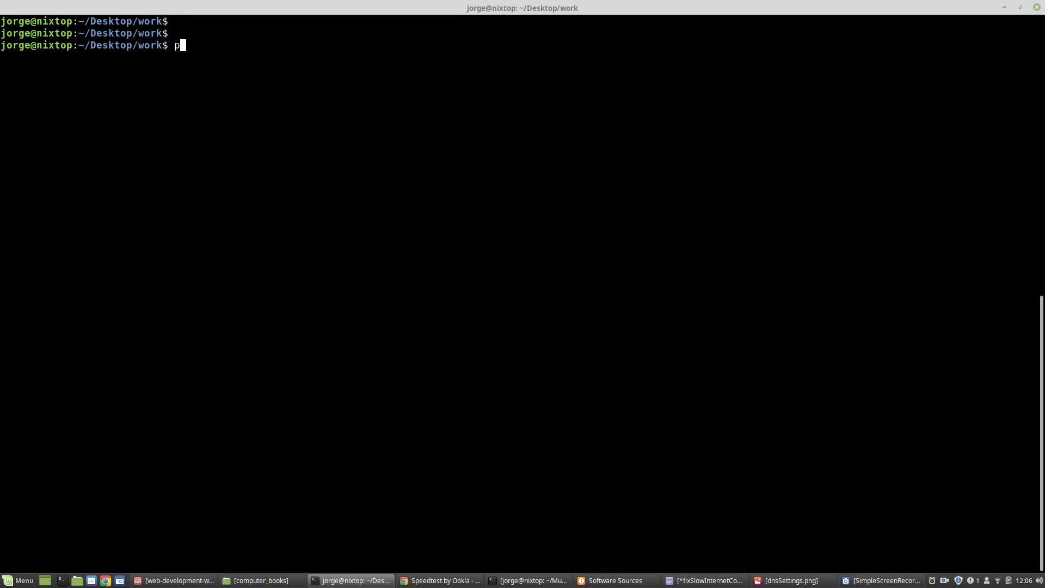
pyautogui.write('ing')
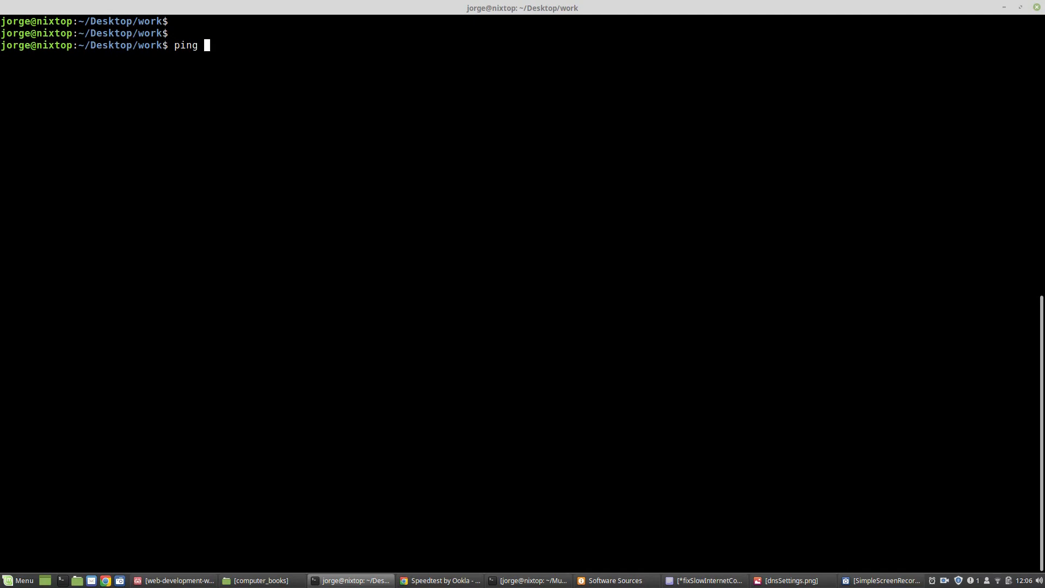
pyautogui.write('google.com')
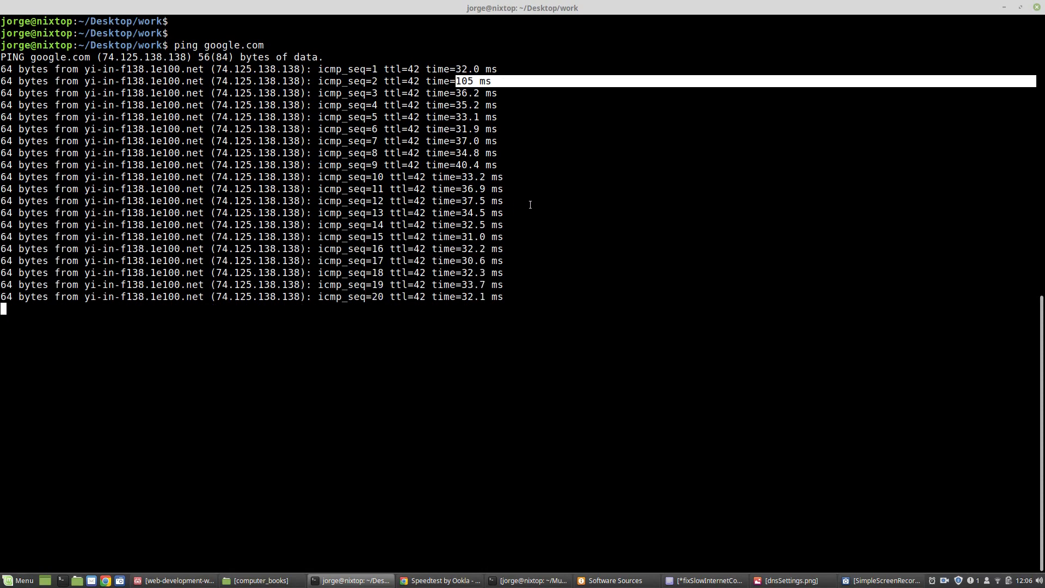
pyautogui.press('ctrl+c')
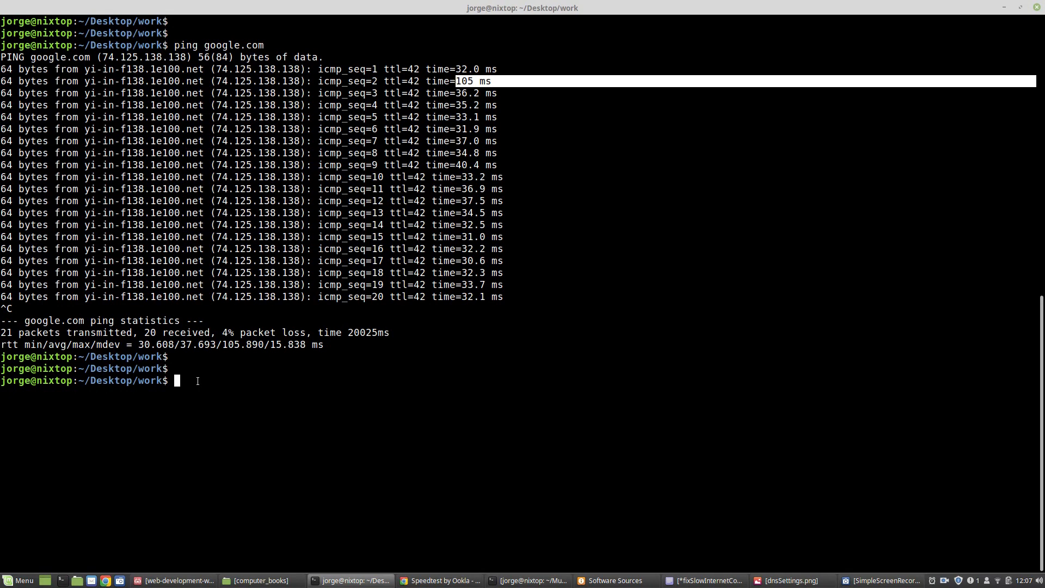
# Step: Find the gateway 192.168.1.1 via ip route, ping it, then stop: 13 packets, 0% loss, 7.526 ms average
pyautogui.write('ip route')
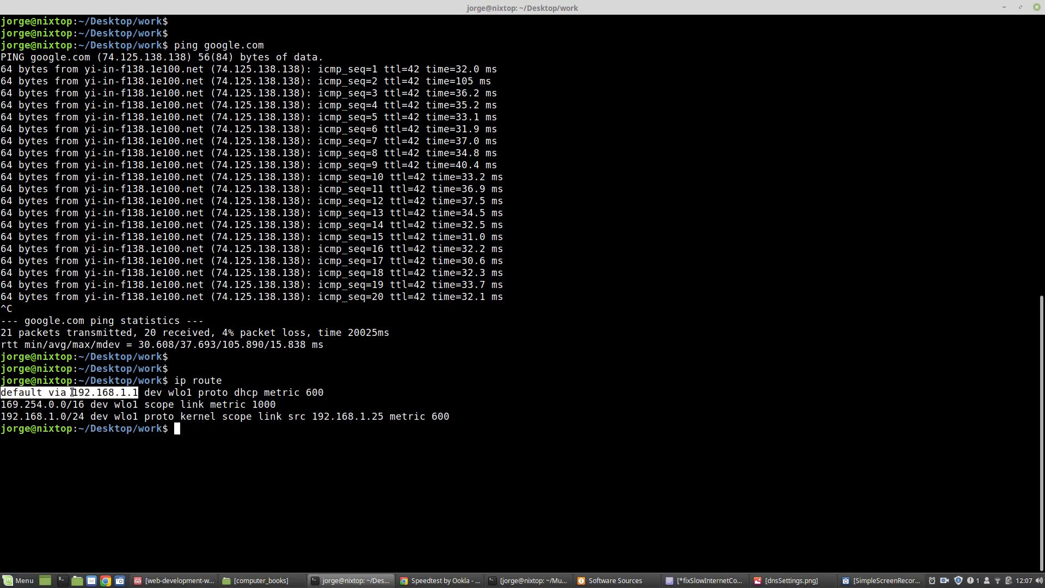
pyautogui.doubleClick(105, 392)
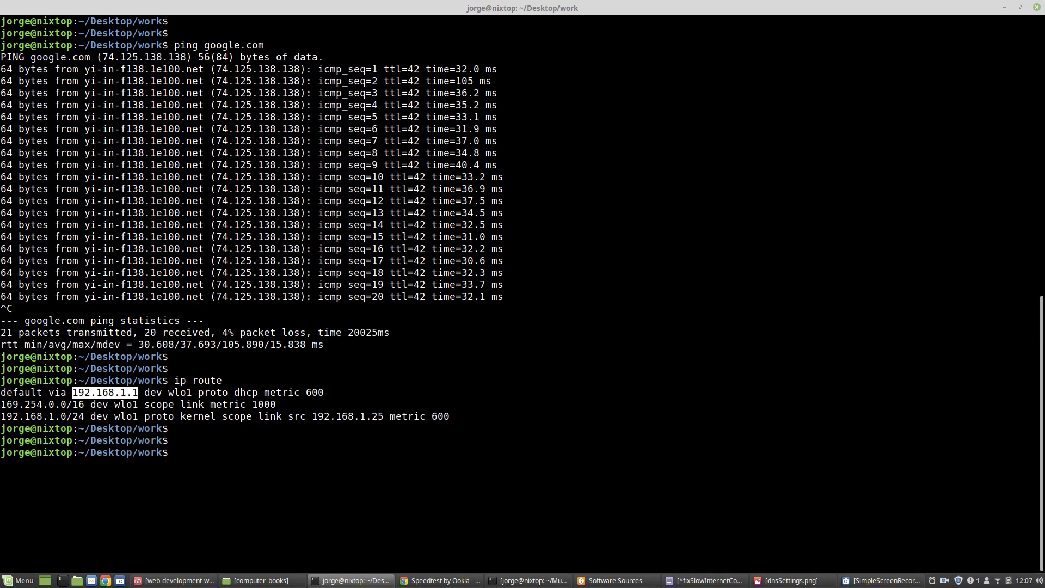
pyautogui.write('ping')
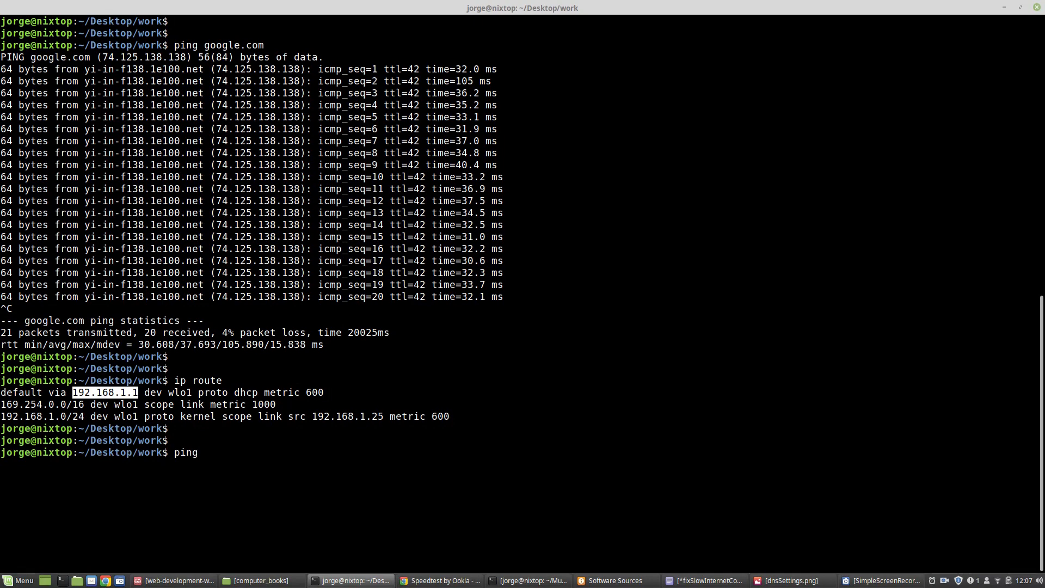
pyautogui.rightClick(138, 400)
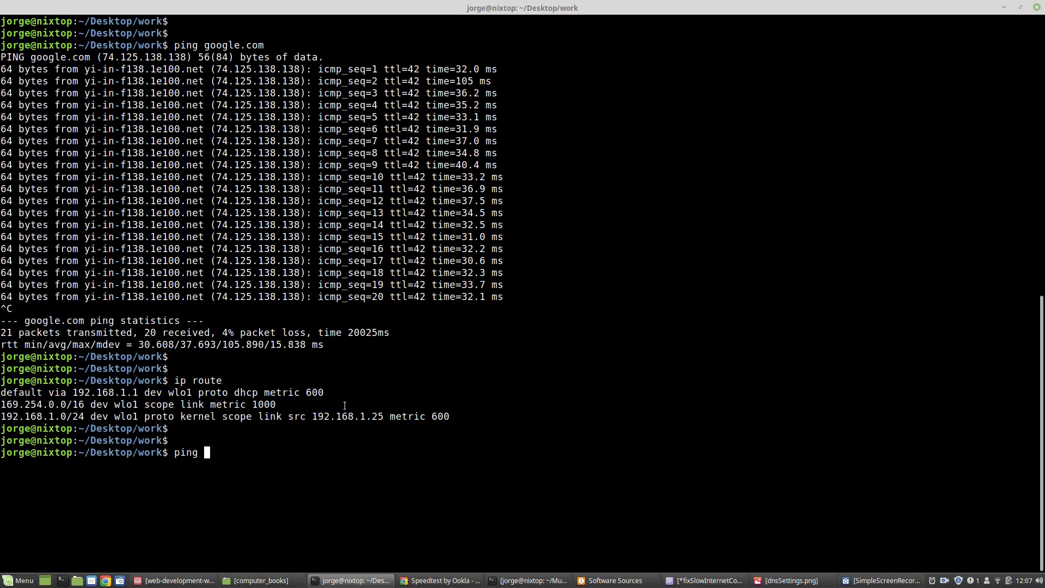
pyautogui.write('192.168.1.1')
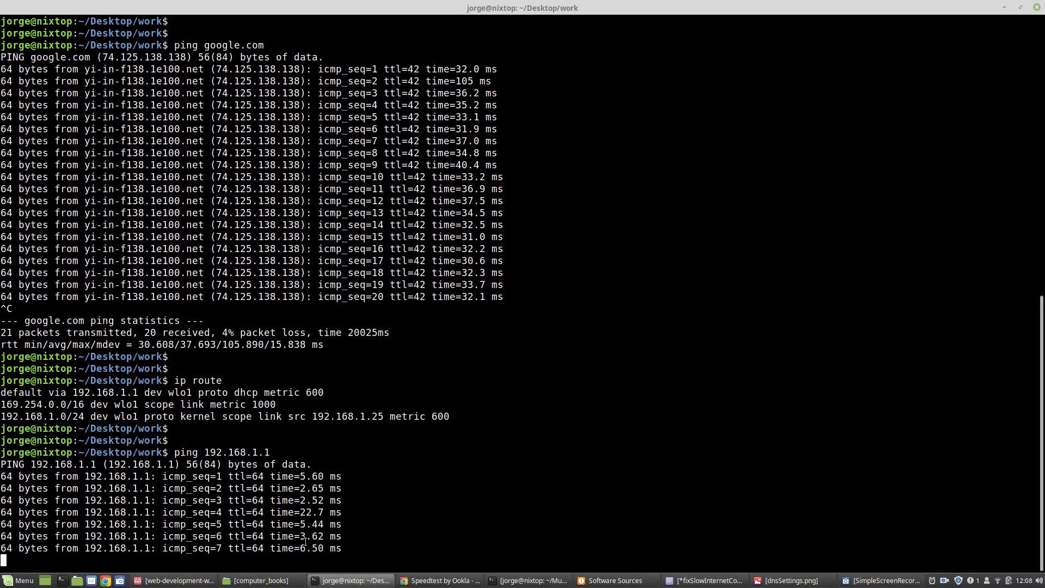
pyautogui.scroll(-3)
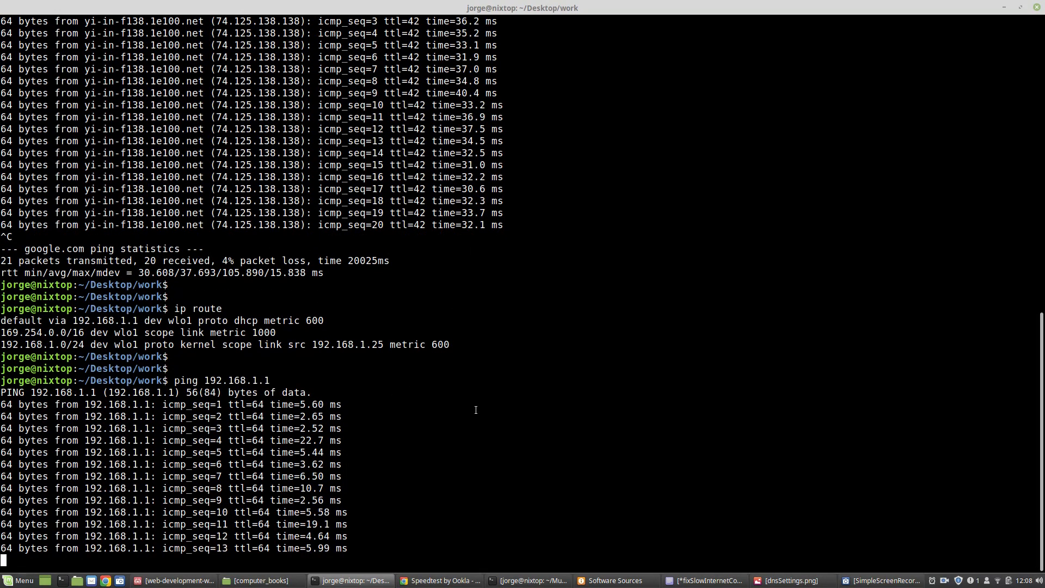
pyautogui.press('ctrl+c')
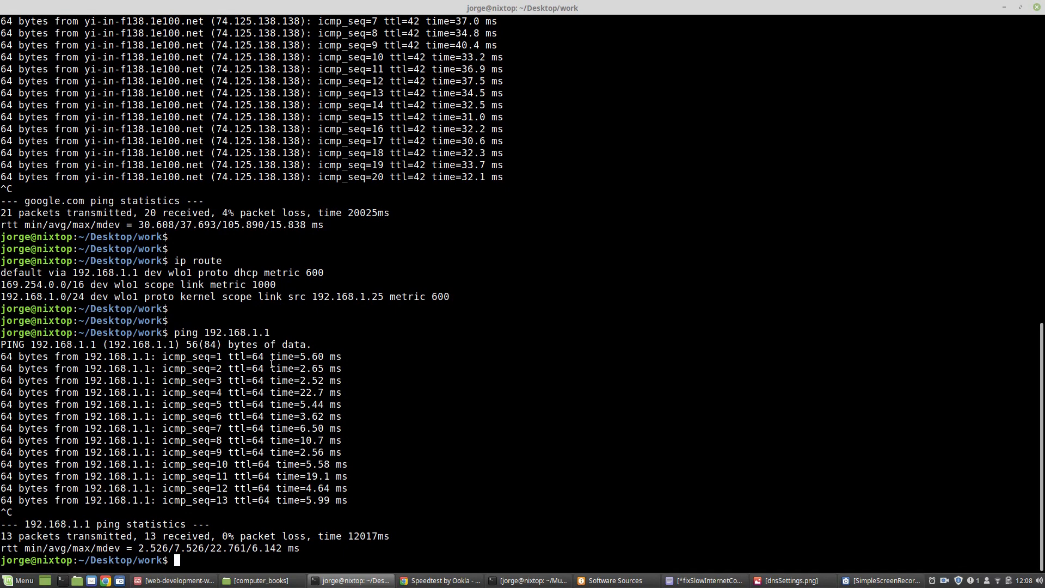
pyautogui.moveTo(421, 358)
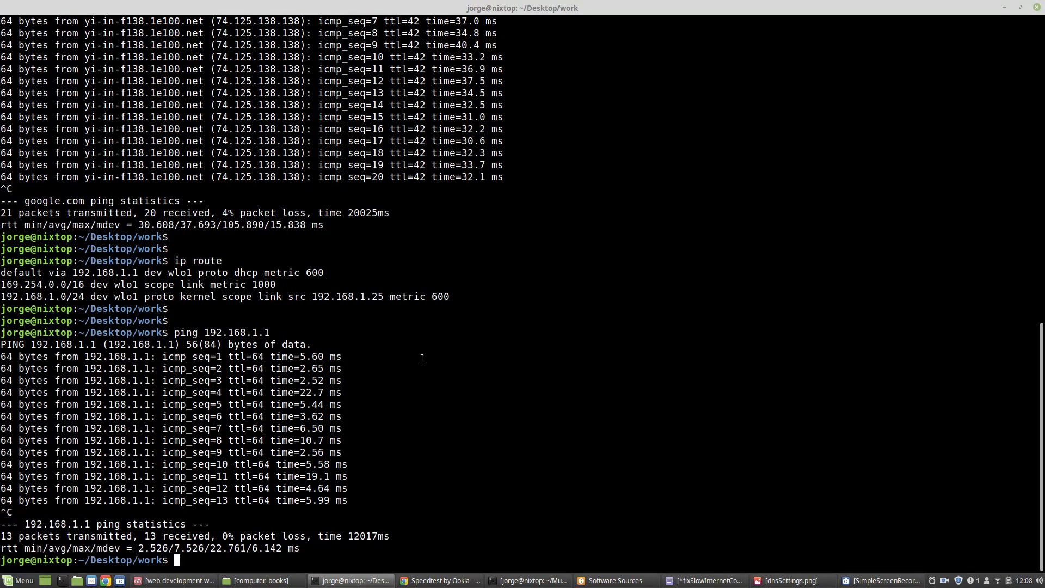
pyautogui.moveTo(684, 367)
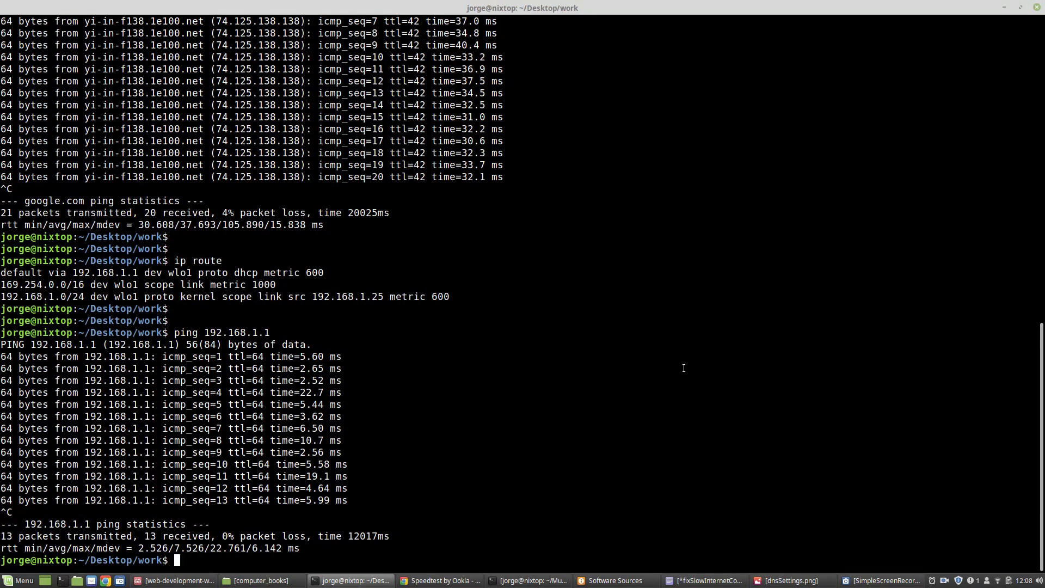
pyautogui.moveTo(898, 376)
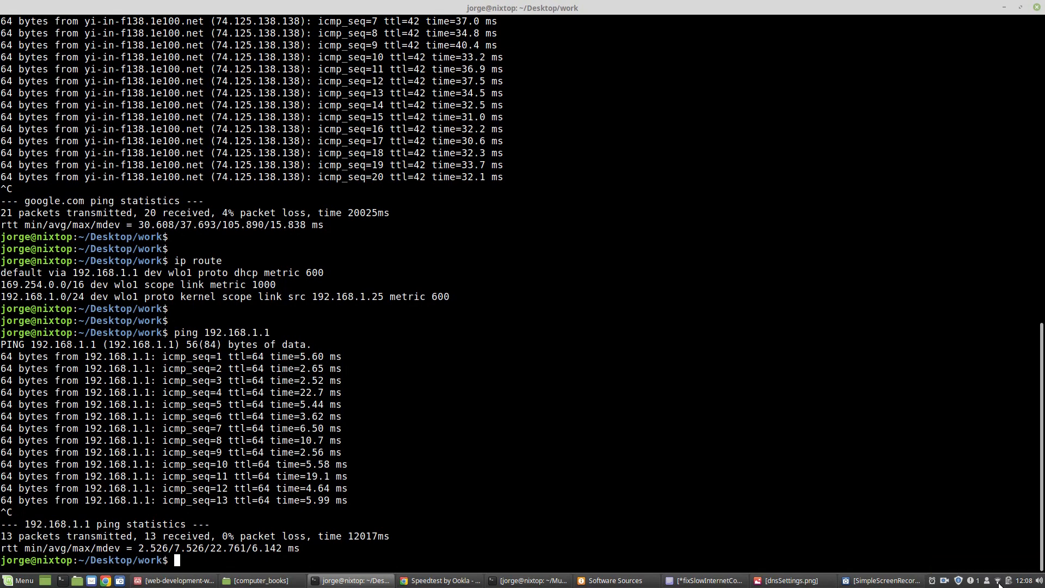
pyautogui.click(999, 580)
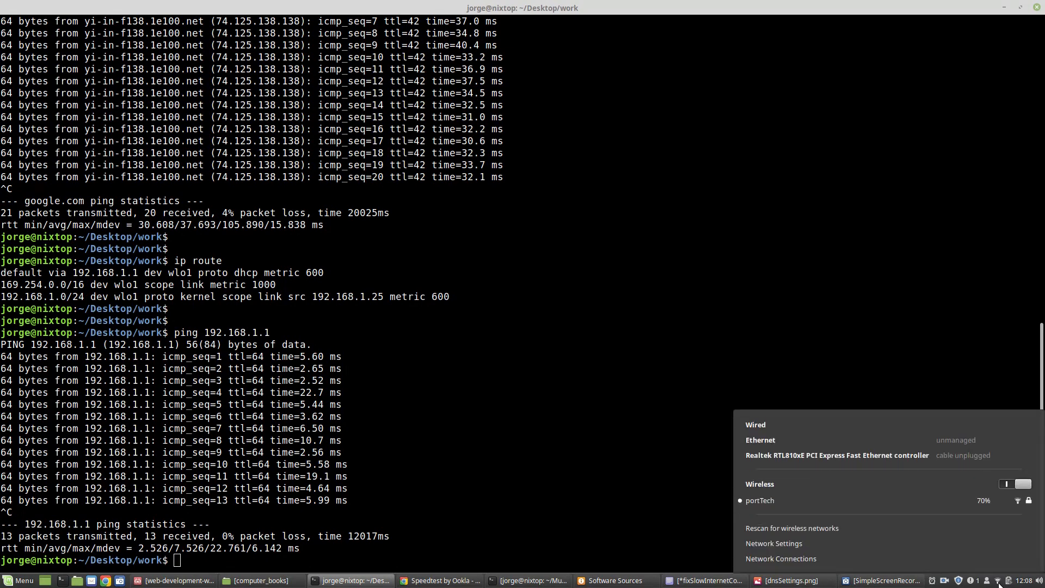
pyautogui.moveTo(757, 500)
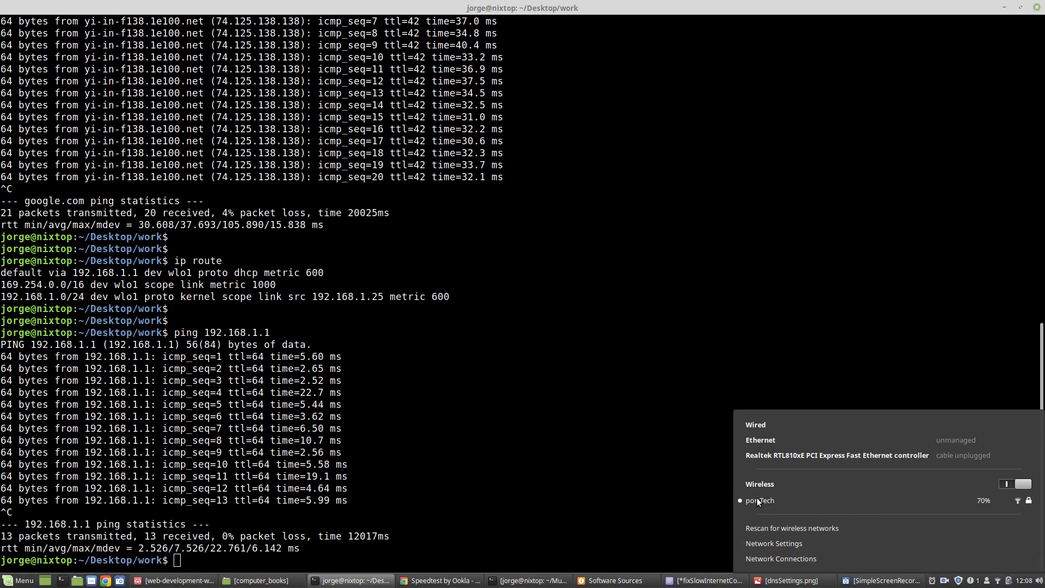
pyautogui.moveTo(1012, 502)
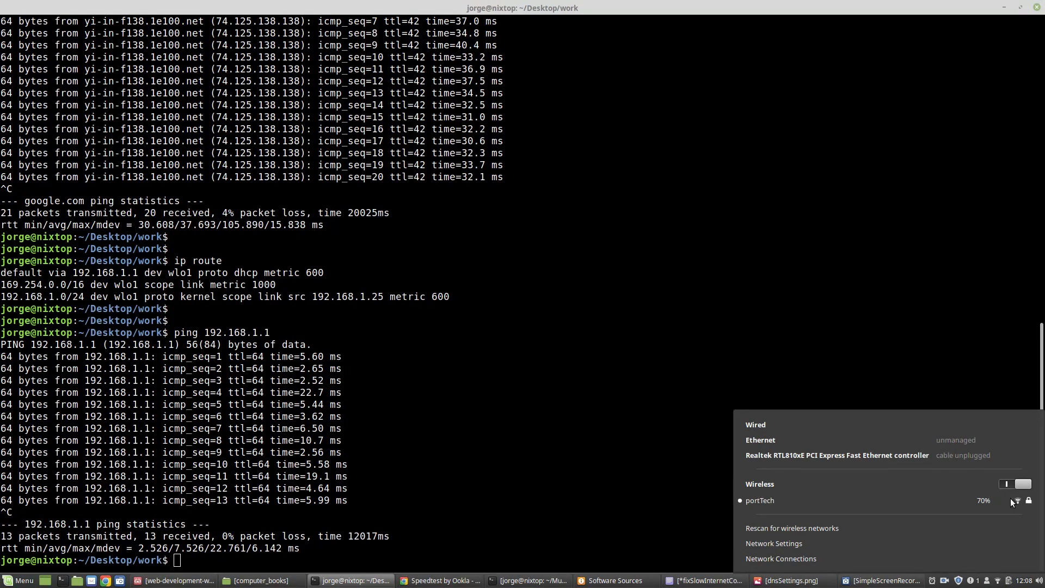
pyautogui.moveTo(753, 507)
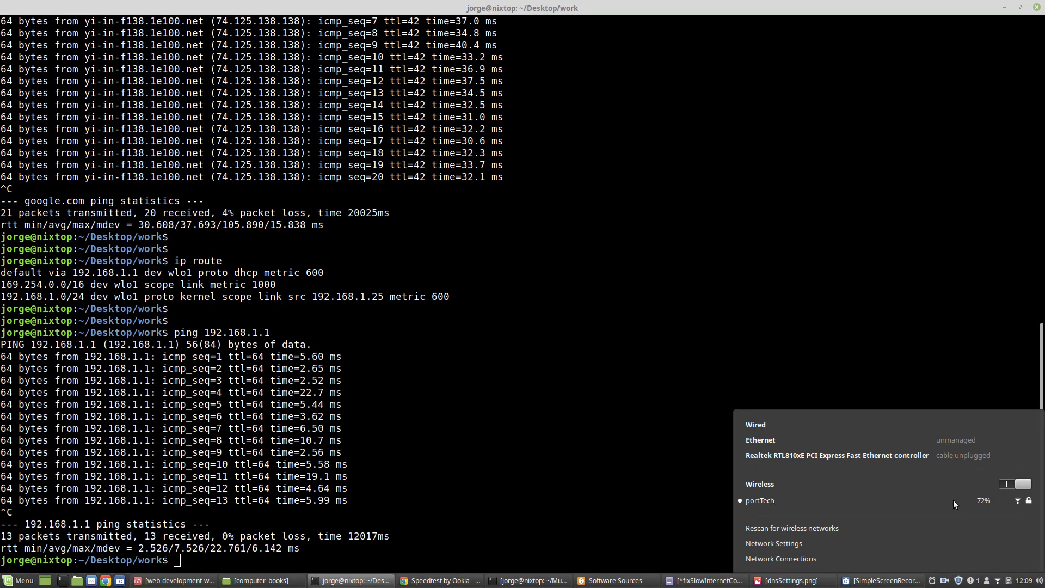
pyautogui.moveTo(608, 332)
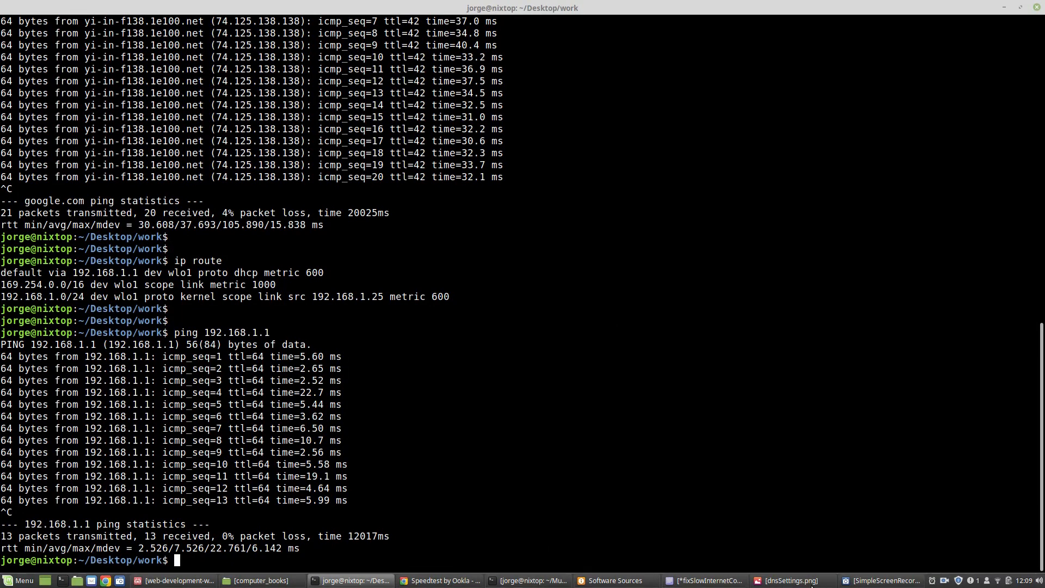
# Step: Switch back to the Speedtest window showing the 48 ms ping and 2.34 Mbps download results
pyautogui.click(439, 580)
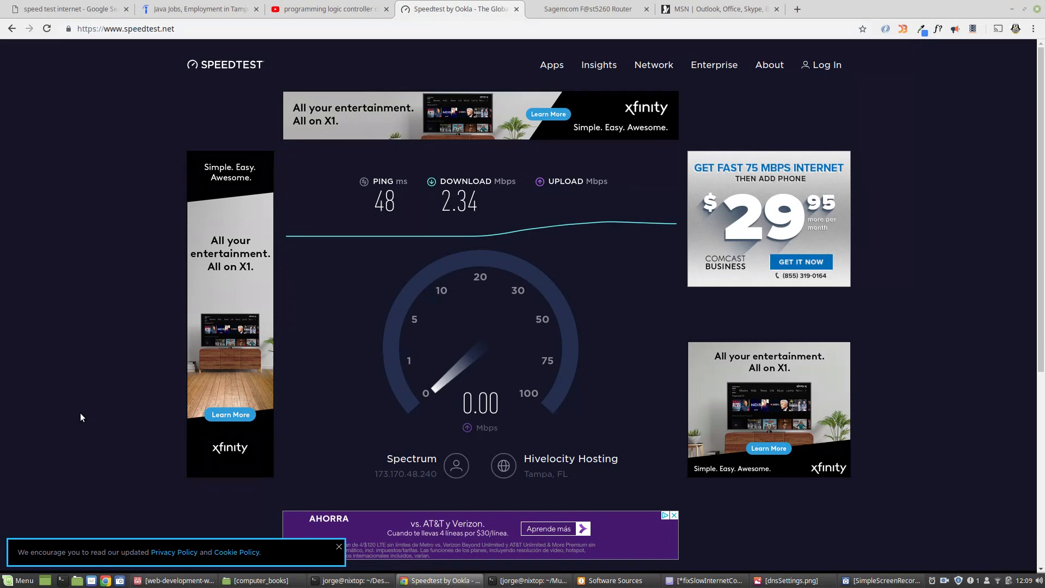
pyautogui.moveTo(28, 370)
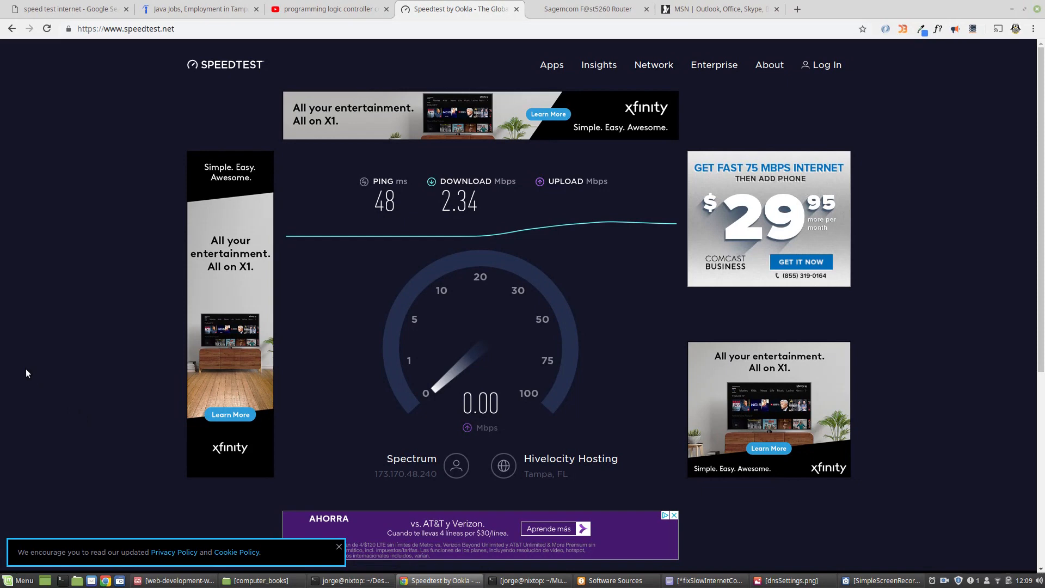
pyautogui.moveTo(5, 521)
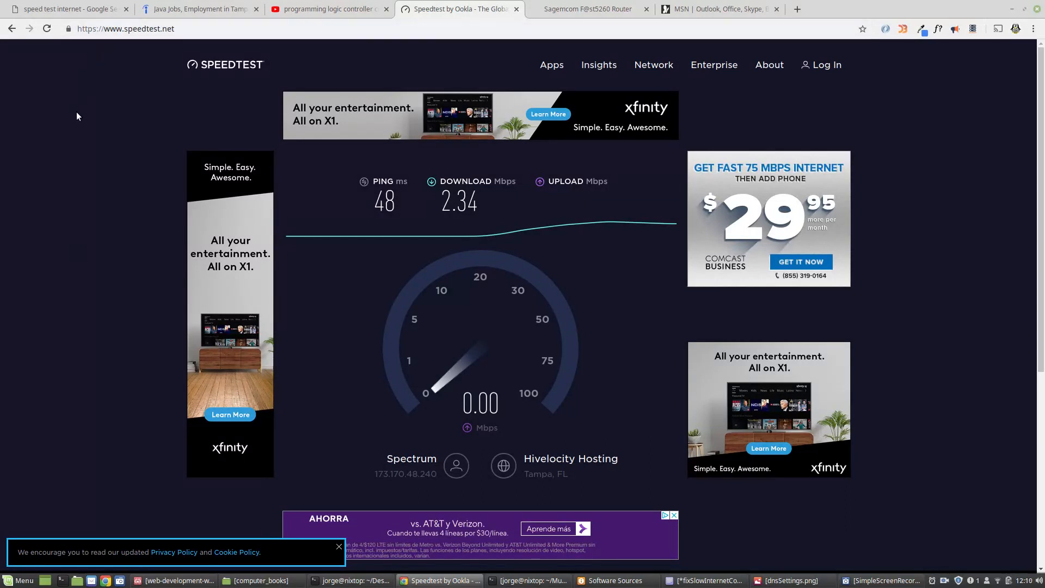
pyautogui.click(19, 580)
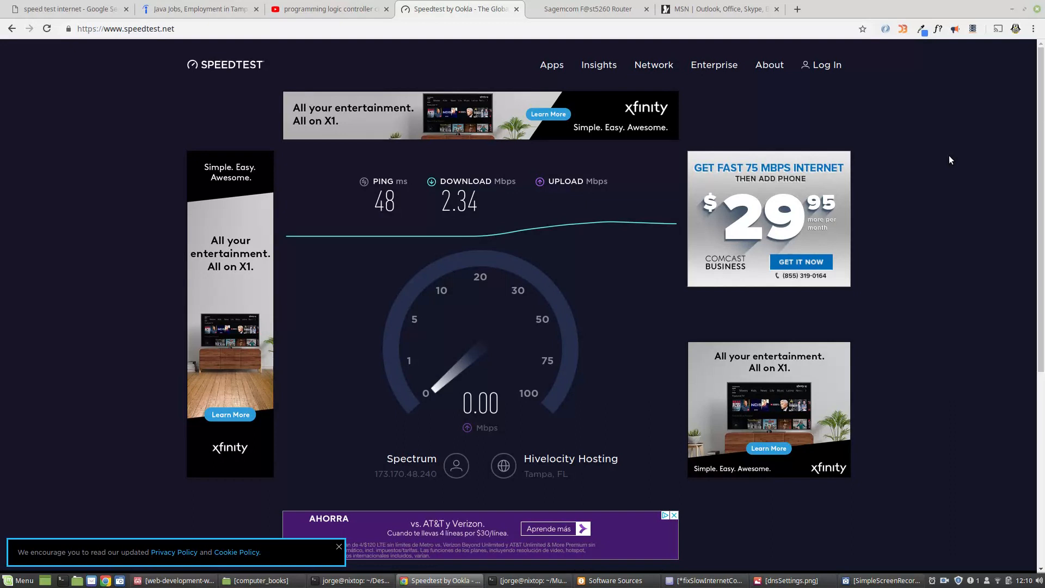
pyautogui.moveTo(949, 118)
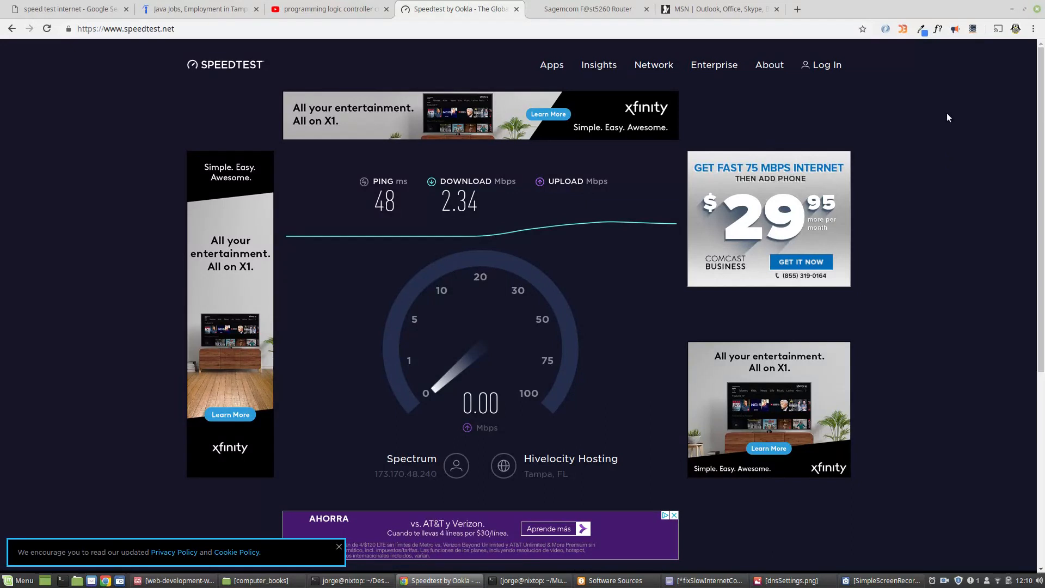
pyautogui.moveTo(942, 118)
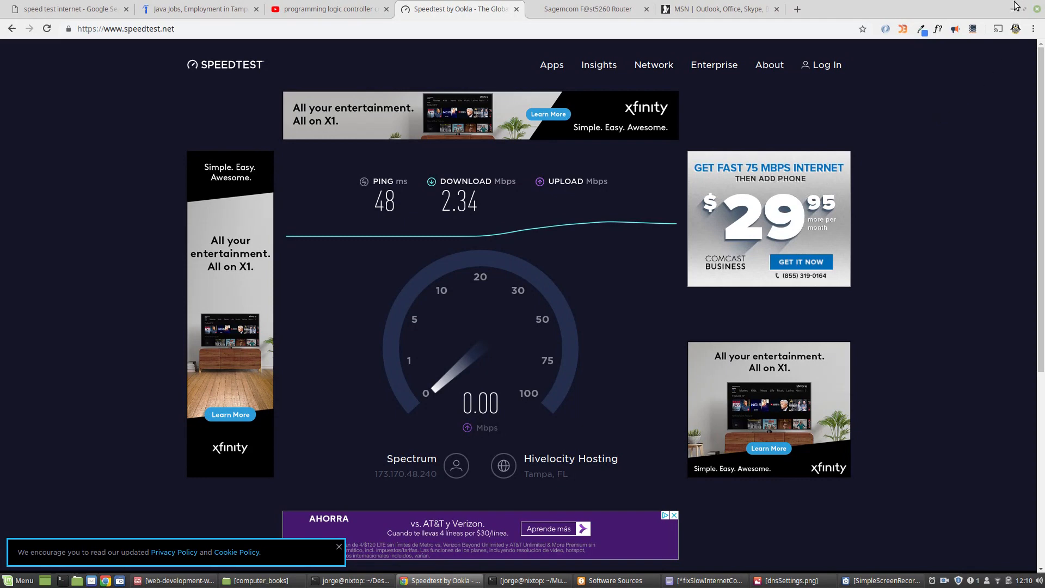
pyautogui.moveTo(993, 77)
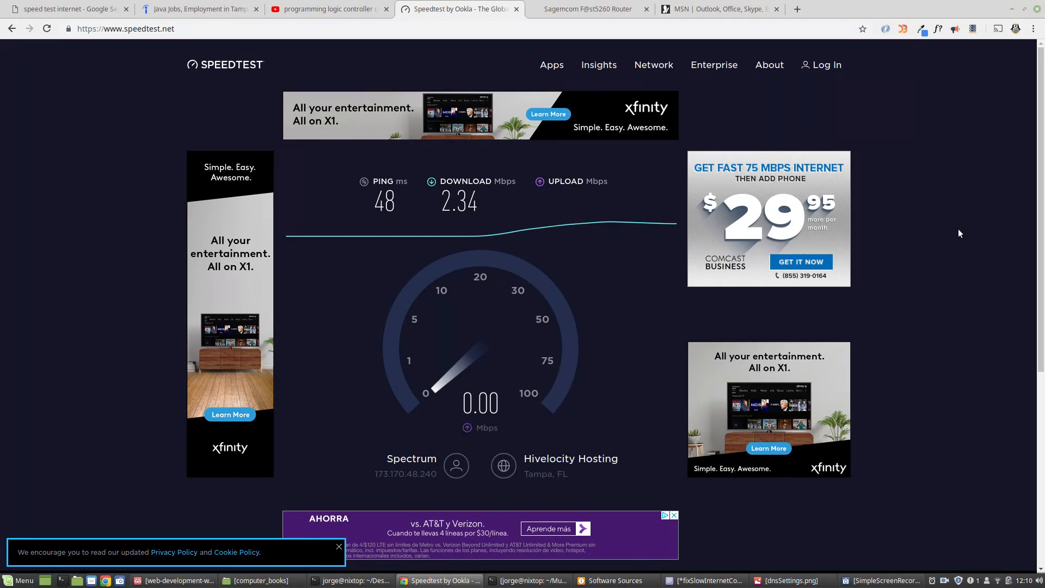
pyautogui.moveTo(952, 195)
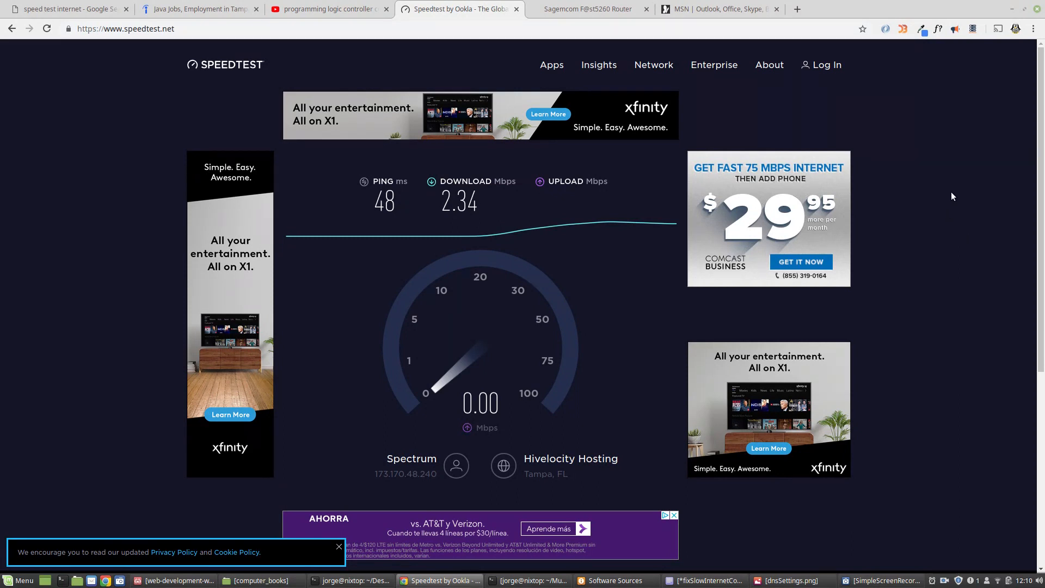
pyautogui.moveTo(958, 345)
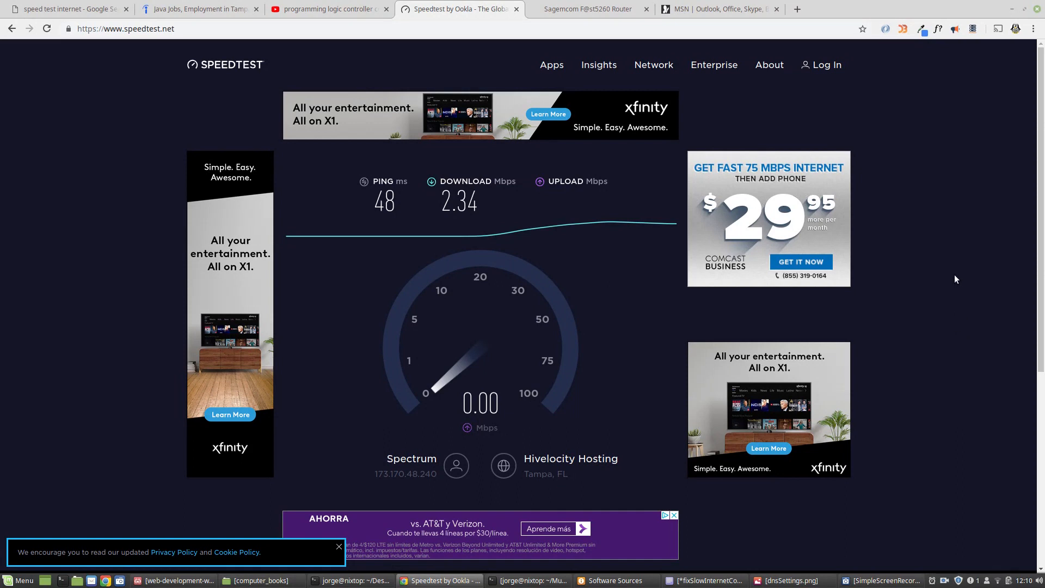
pyautogui.moveTo(121, 306)
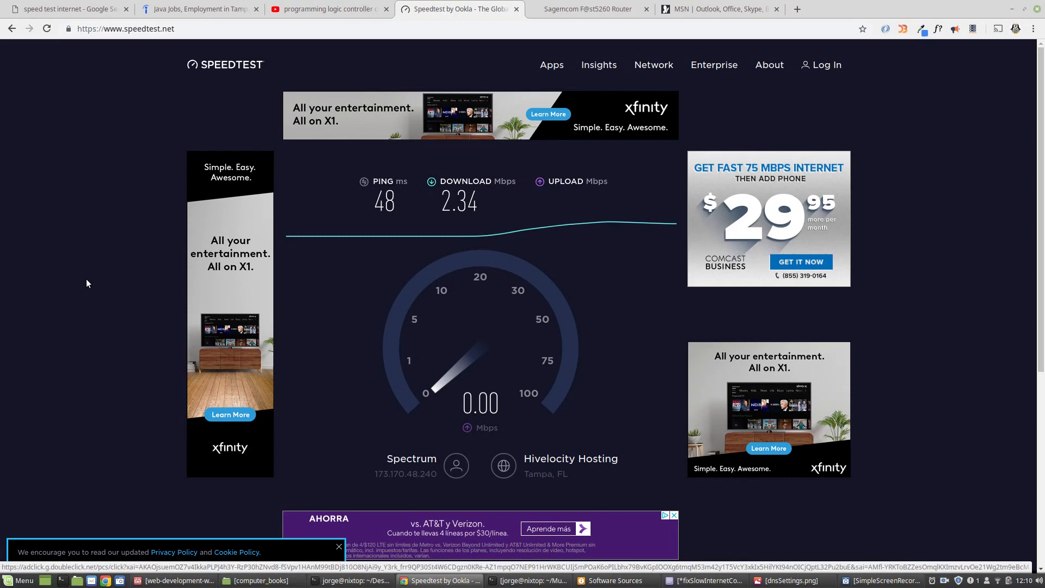
pyautogui.moveTo(59, 290)
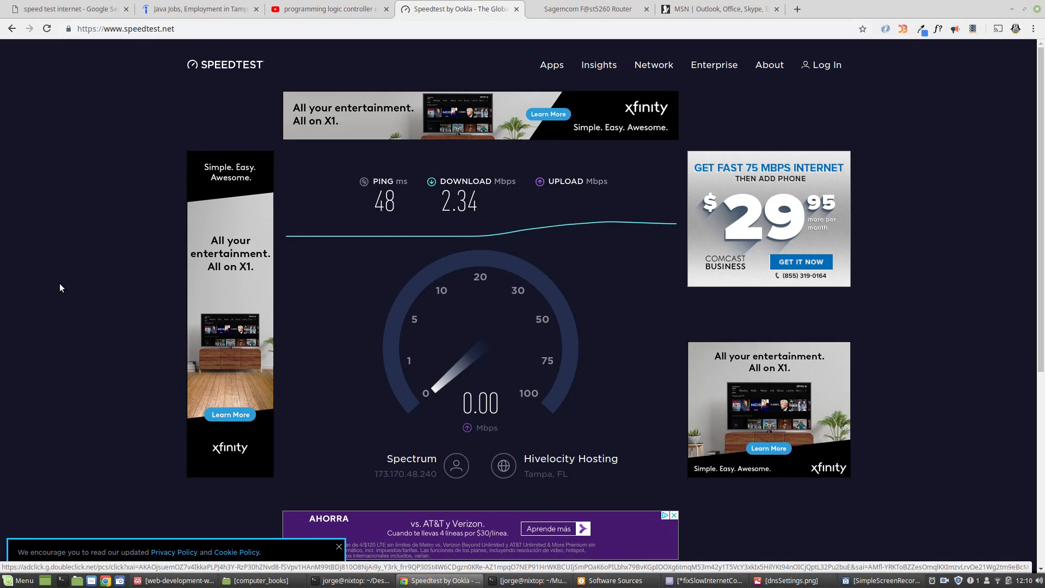
pyautogui.moveTo(63, 284)
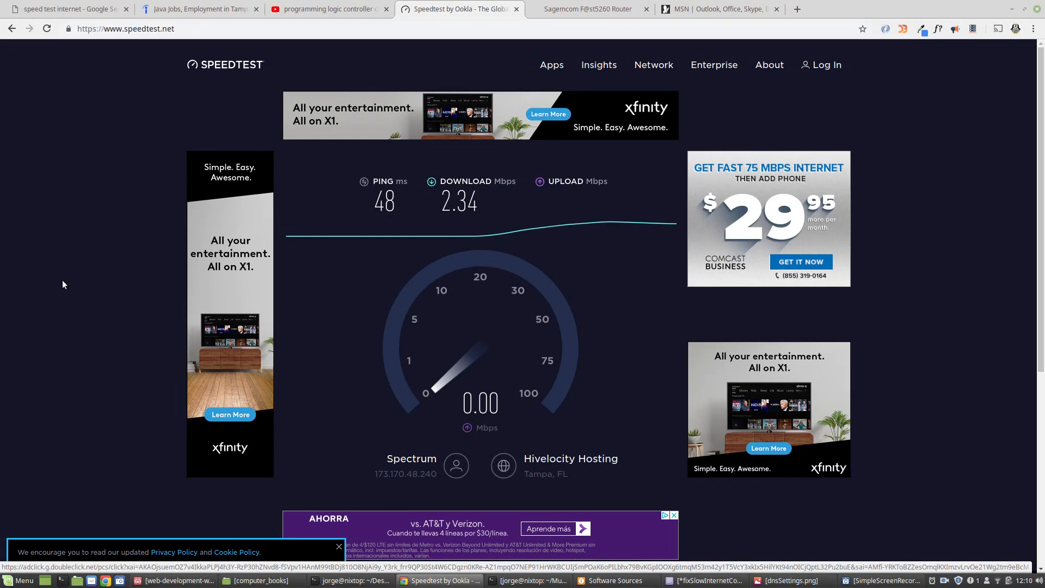